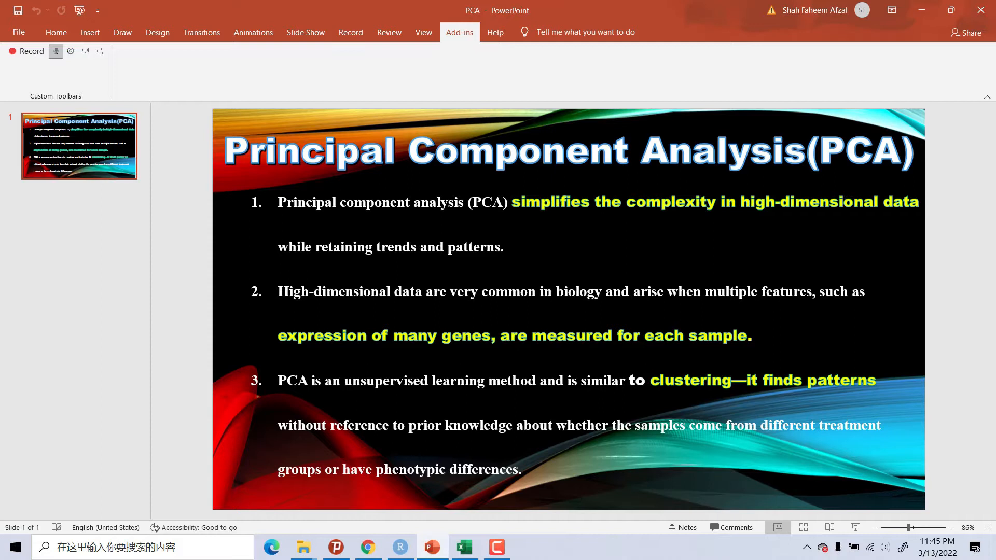
Step: Switch from the PCA11 spreadsheet back to the RStudio PCA script
left_click(463, 547)
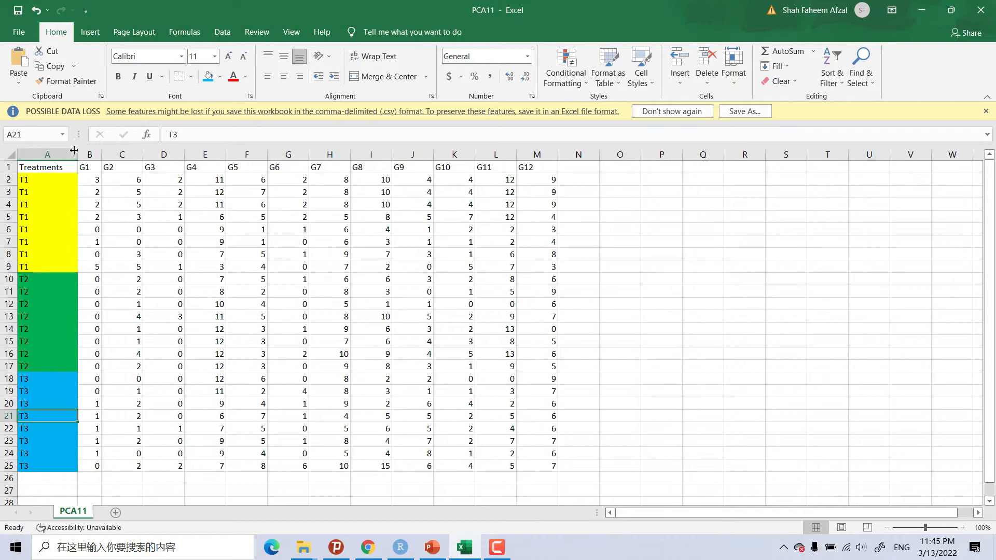
mouse_move(45, 279)
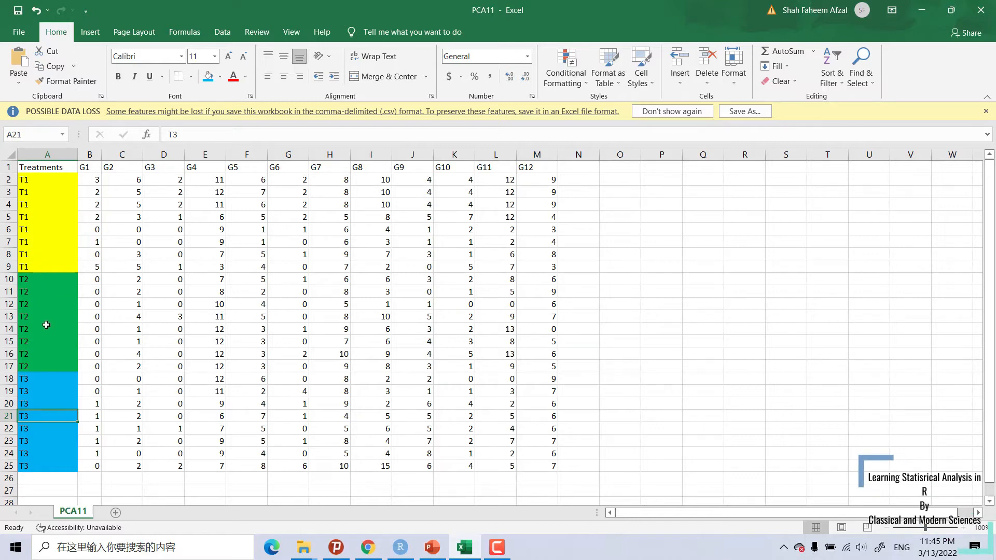
mouse_move(48, 460)
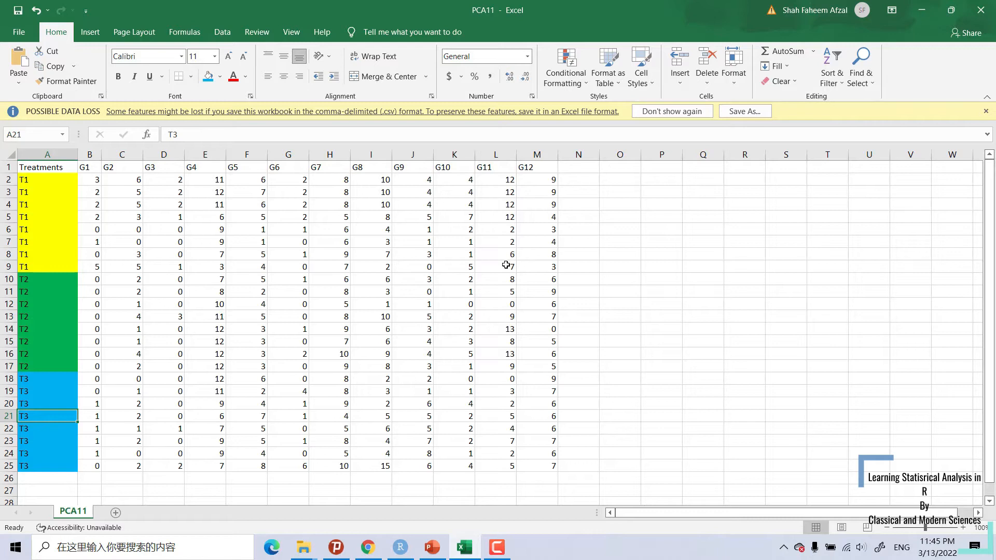
mouse_move(397, 348)
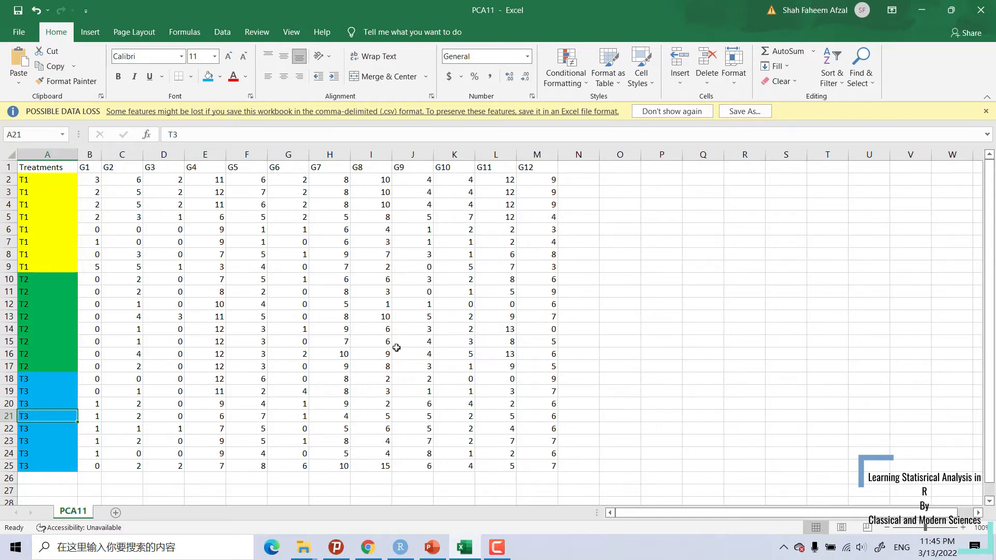
mouse_move(384, 311)
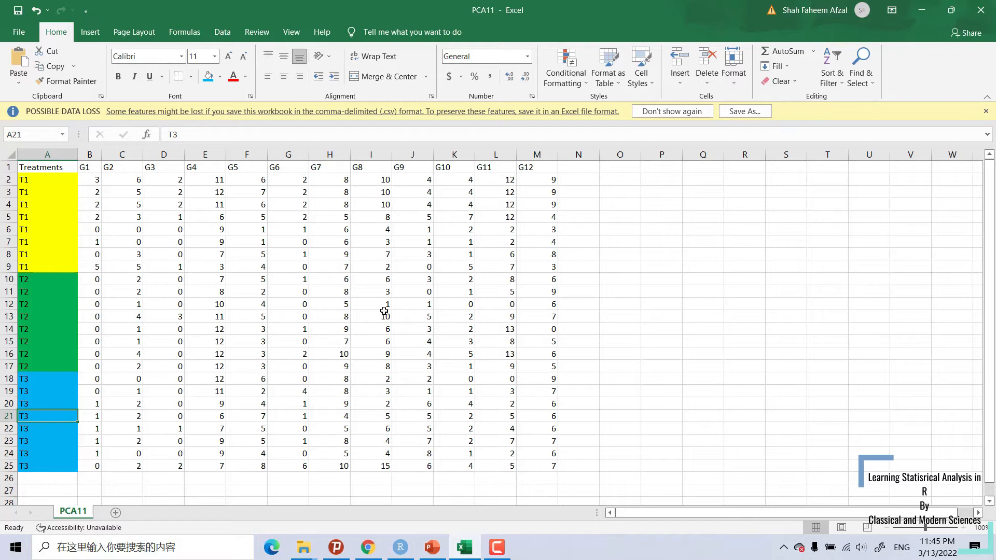
mouse_move(456, 469)
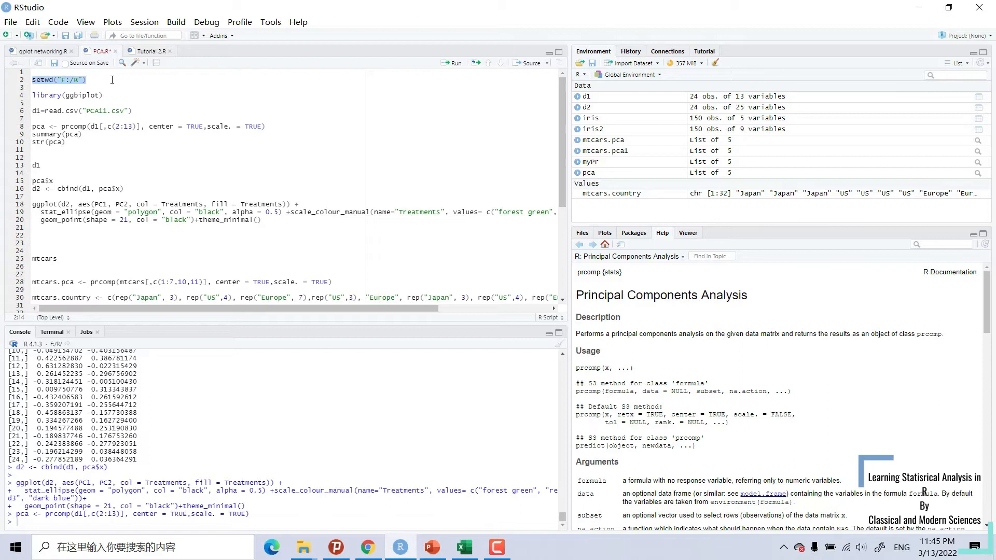
Step: Run setwd("F:/R") and library(ggbiplot), then select the read.csv line
left_click(453, 63)
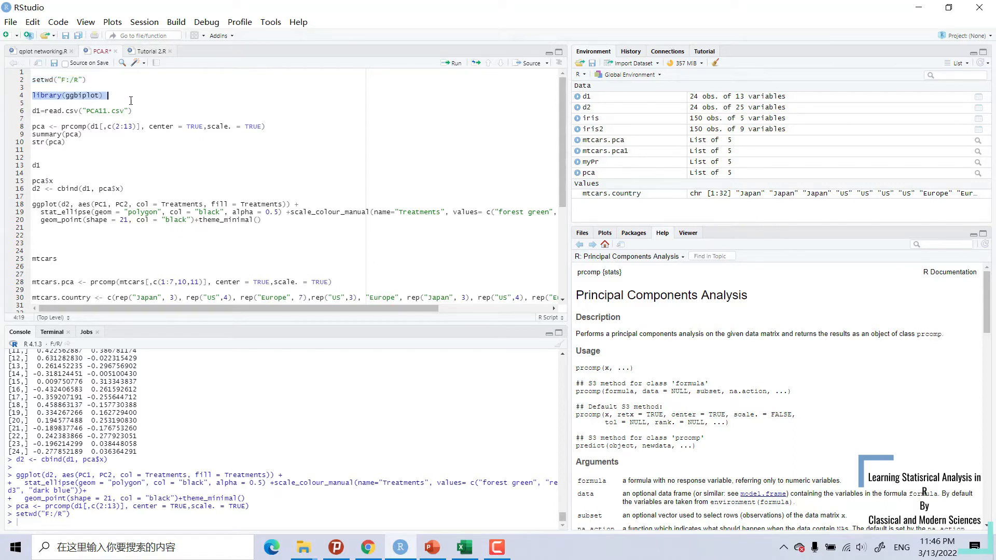
left_click(452, 62)
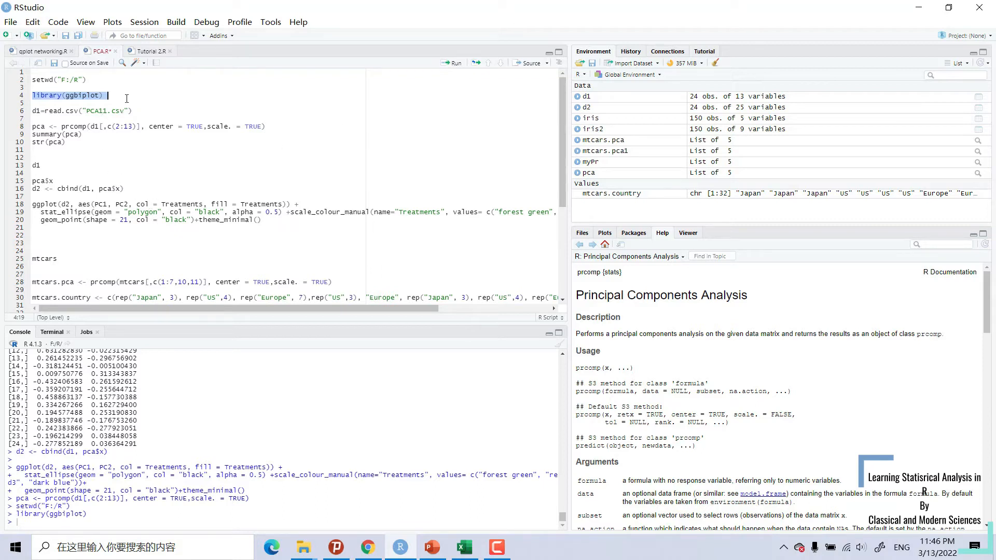
mouse_move(132, 88)
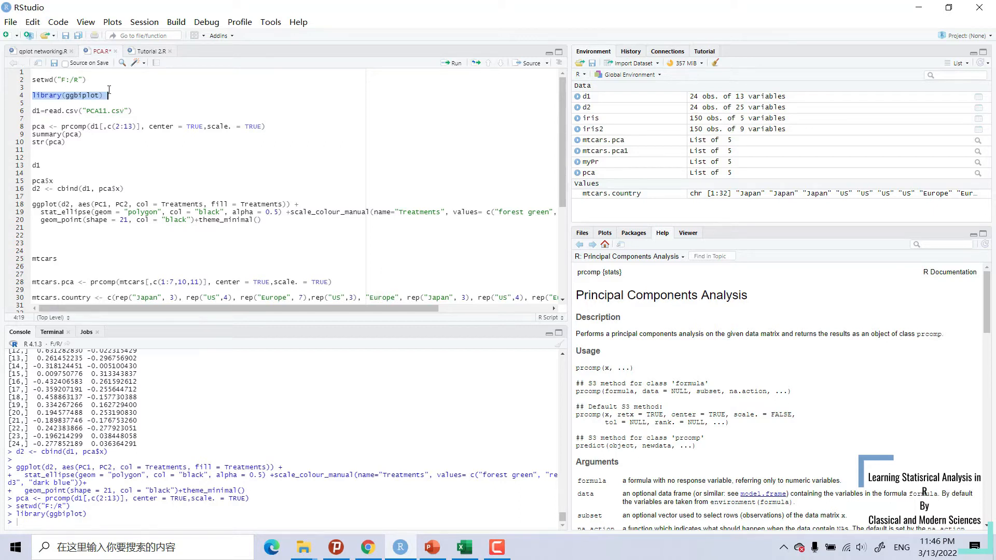
left_click(108, 95)
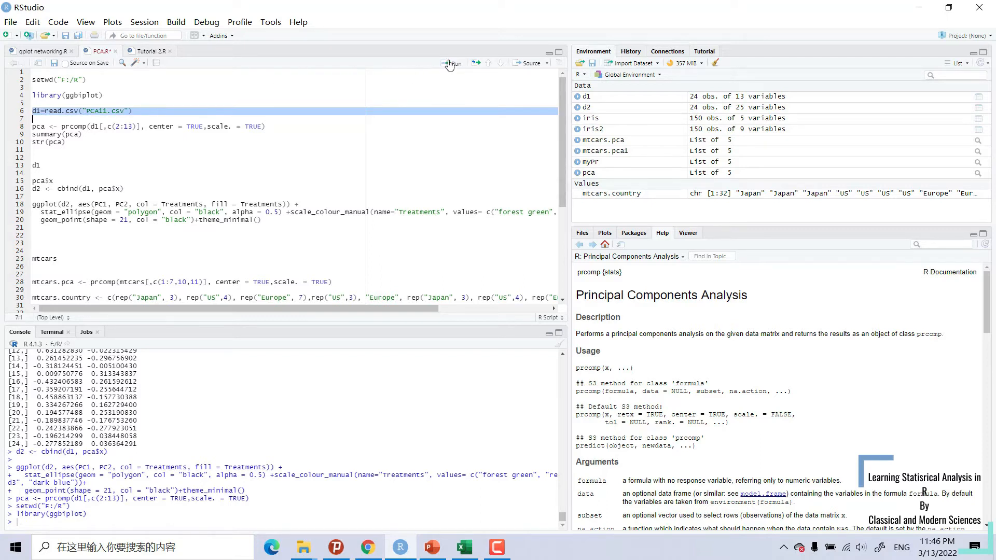
Step: Read PCA11.csv into d1 and compare it against the Excel sheet
left_click(453, 63)
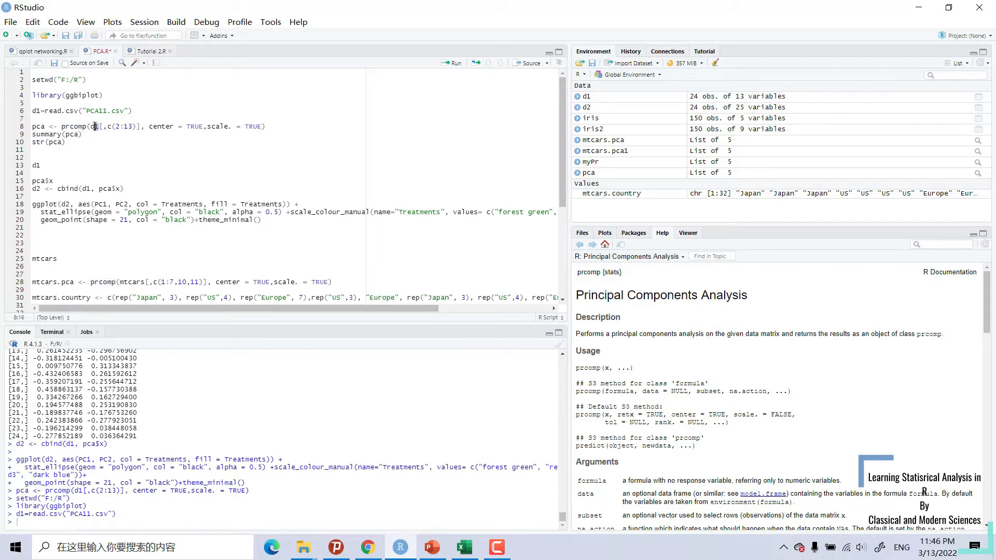
mouse_move(96, 125)
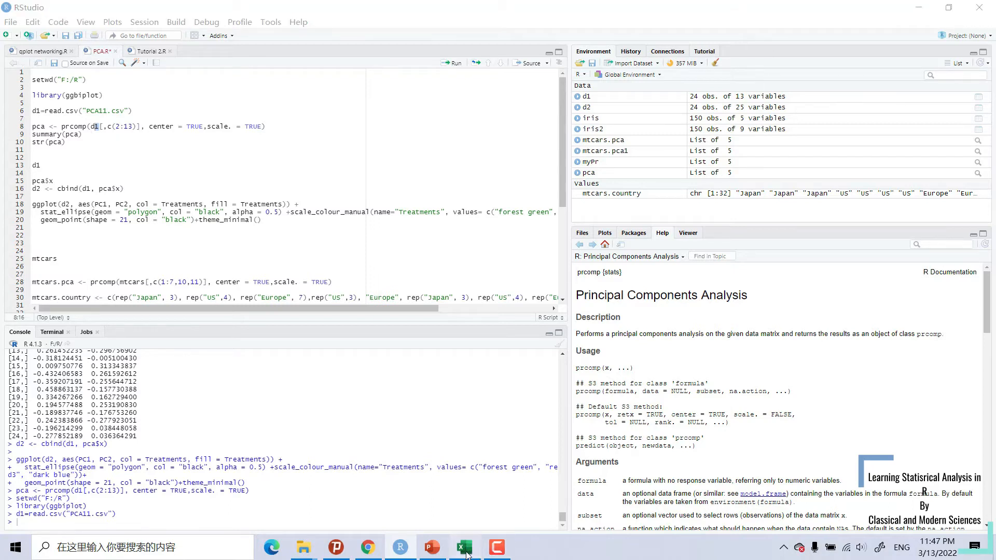
left_click(464, 547)
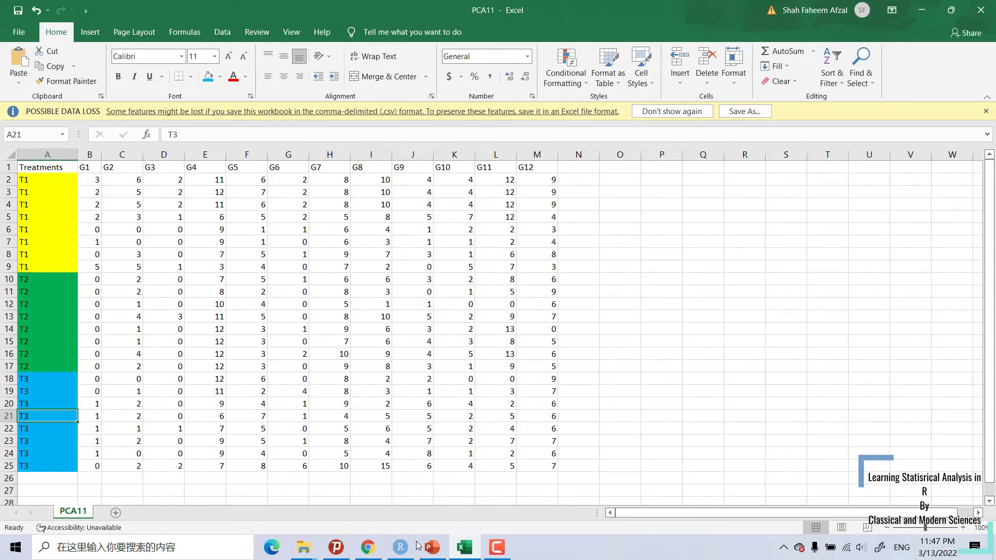
left_click(400, 547)
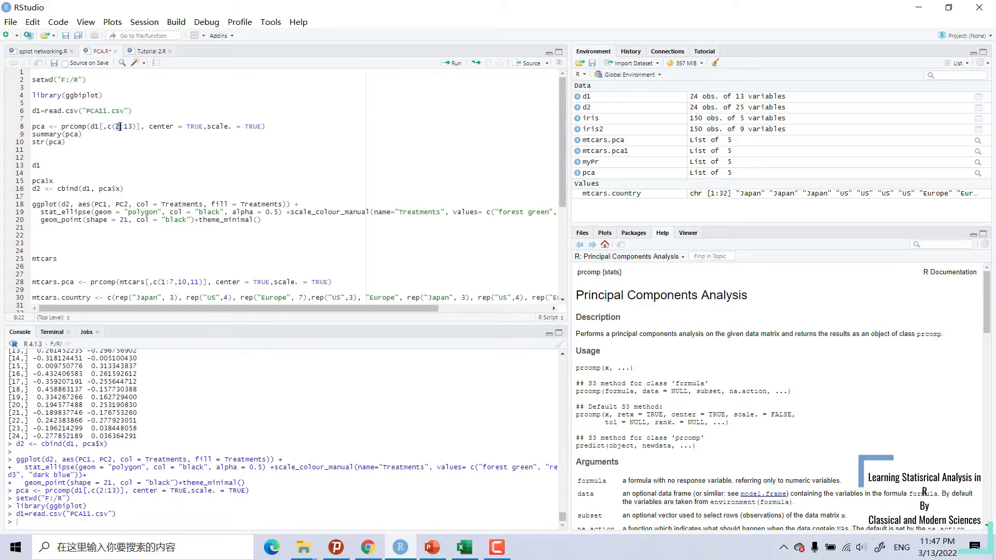
Step: Run prcomp on columns 2:13 with scaling and print its summary
double_click(126, 126)
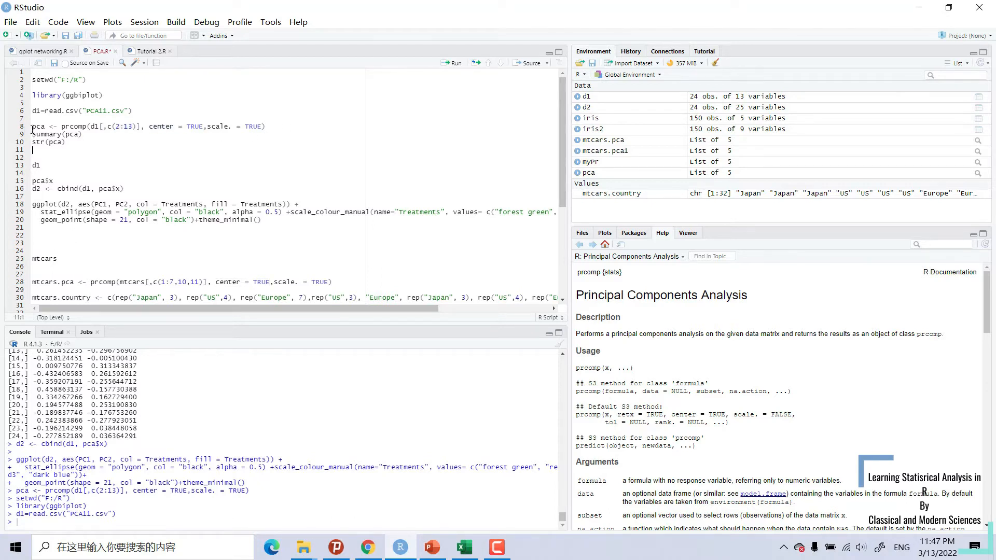
left_click_drag(31, 127, 82, 133)
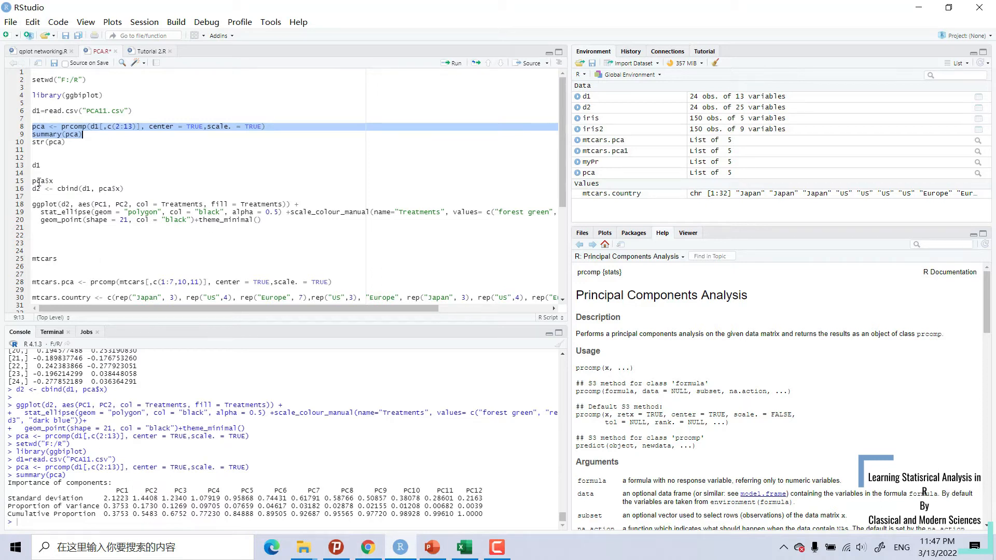
Step: Run str(pca) to list sdev, rotation, center, scale and x
left_click(57, 142)
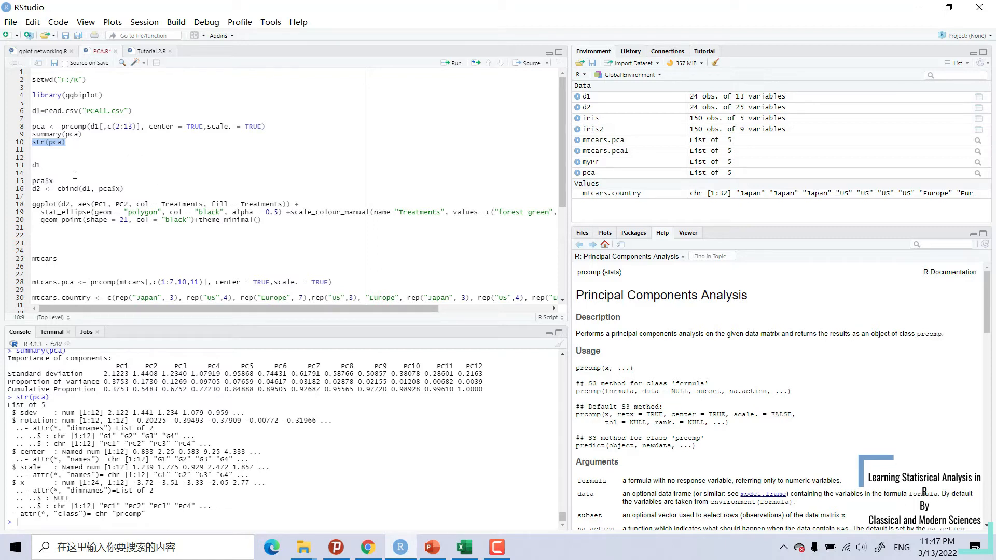
mouse_move(121, 174)
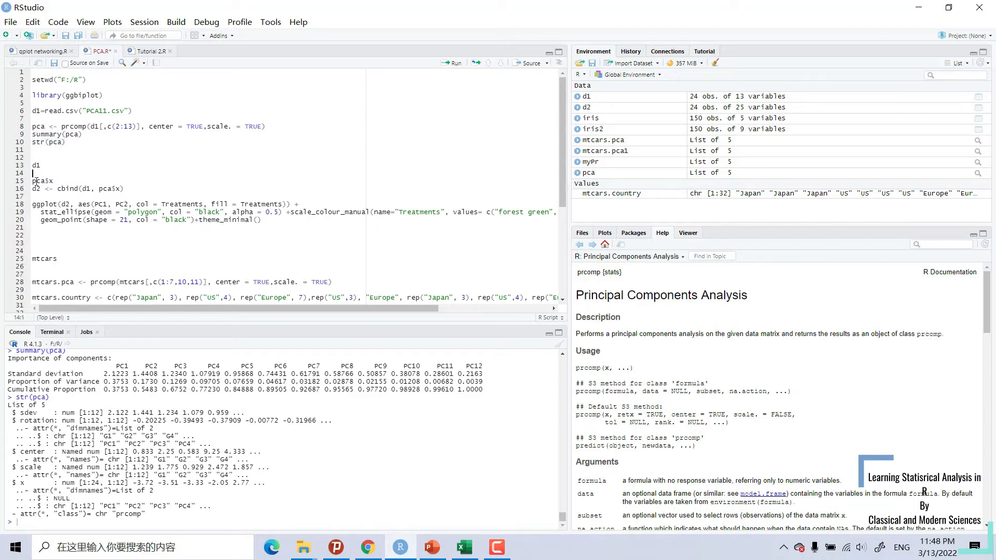
Step: Print the pca$x scores and bind them to d1 as d2
left_click(32, 181)
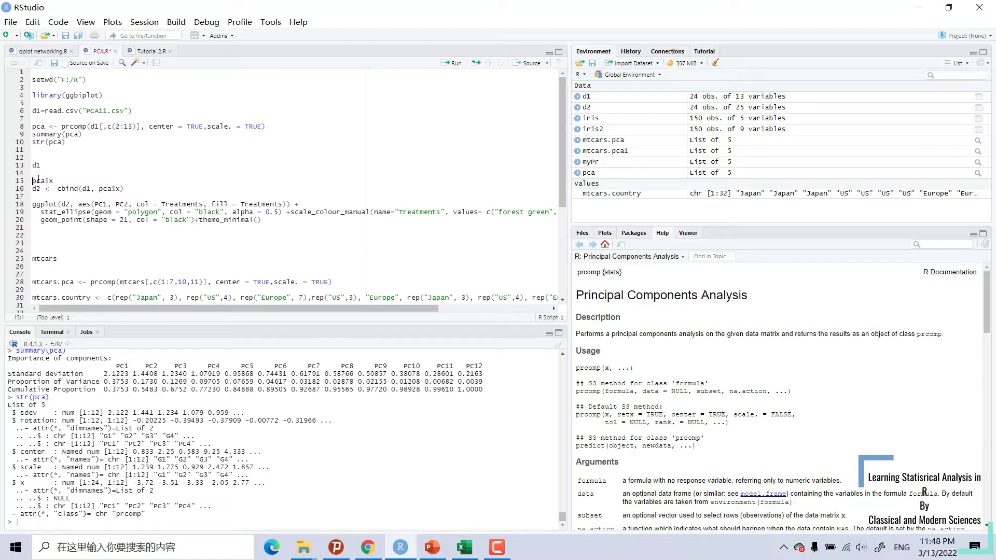
double_click(41, 180)
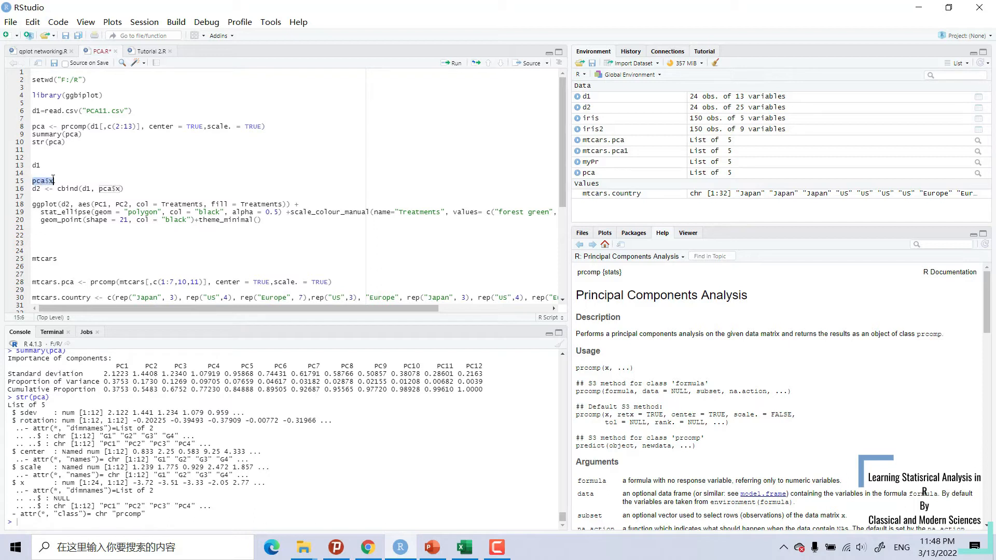
left_click(452, 62)
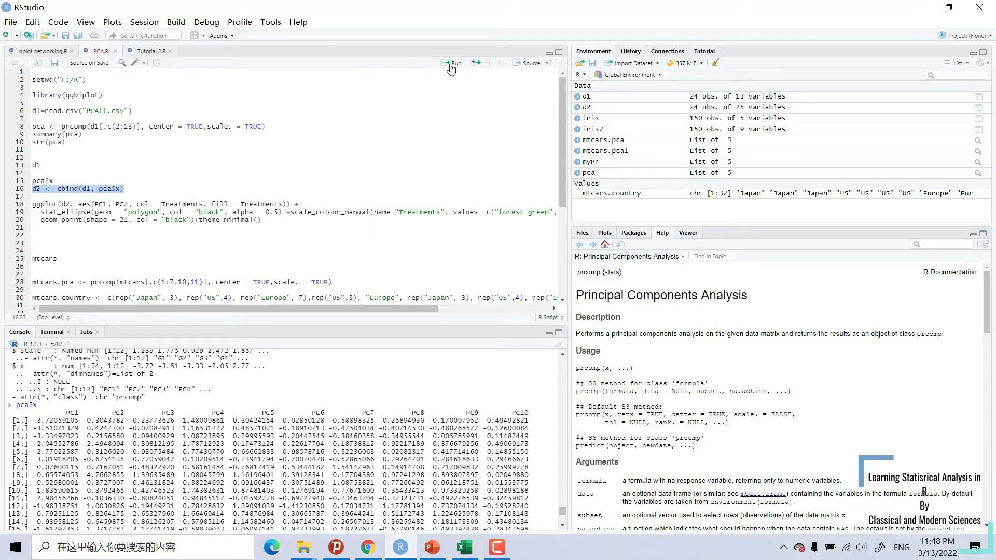
left_click(452, 62)
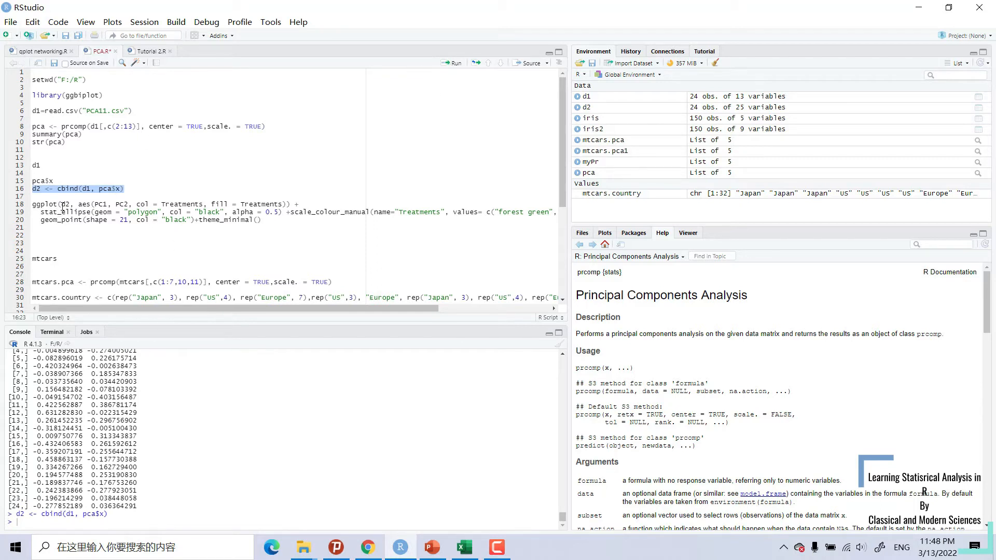
Step: Select the ggplot code plotting PC1 vs PC2 from d2 by treatment
left_click(64, 204)
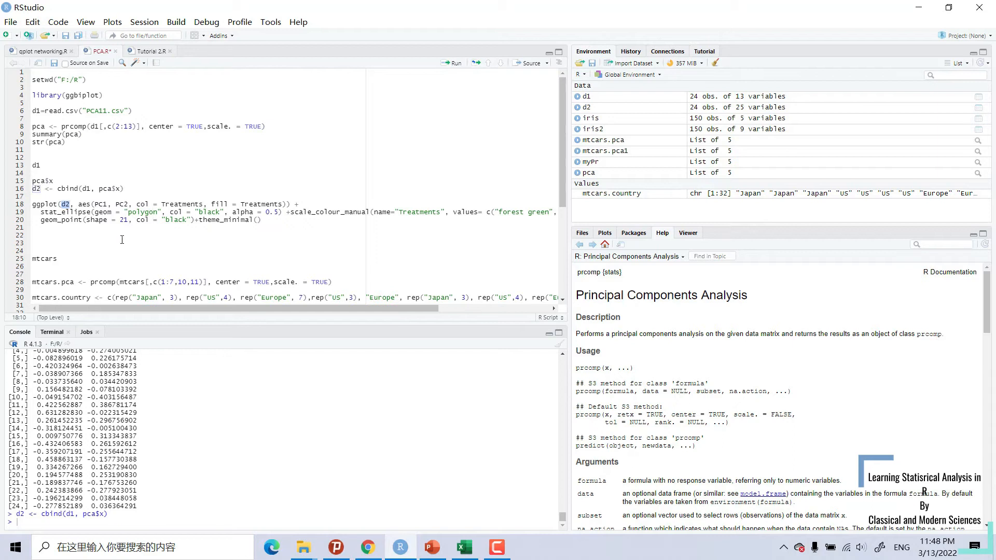
mouse_move(164, 205)
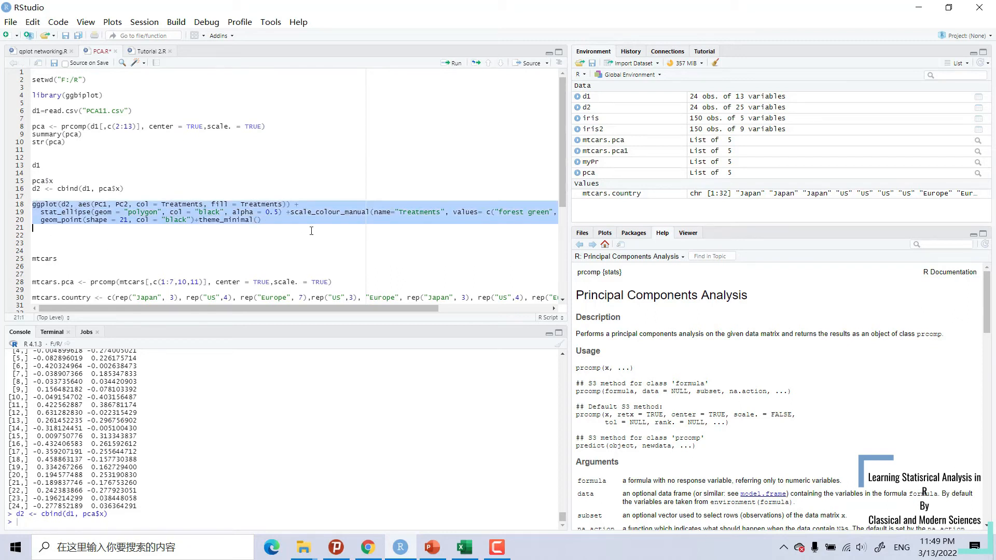
mouse_move(283, 152)
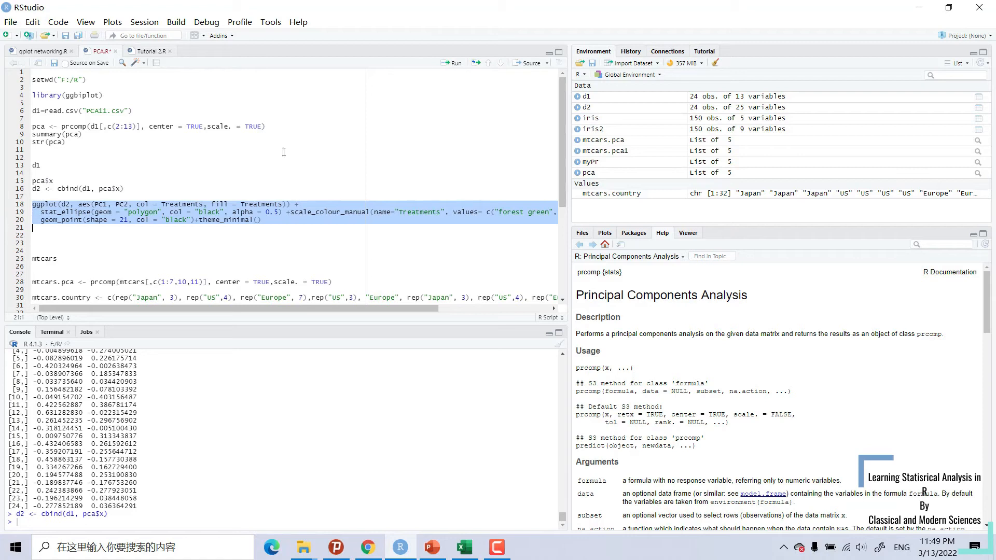
Step: Run the ggplot ellipse code to plot treatments T1, T2 and T3
left_click(452, 62)
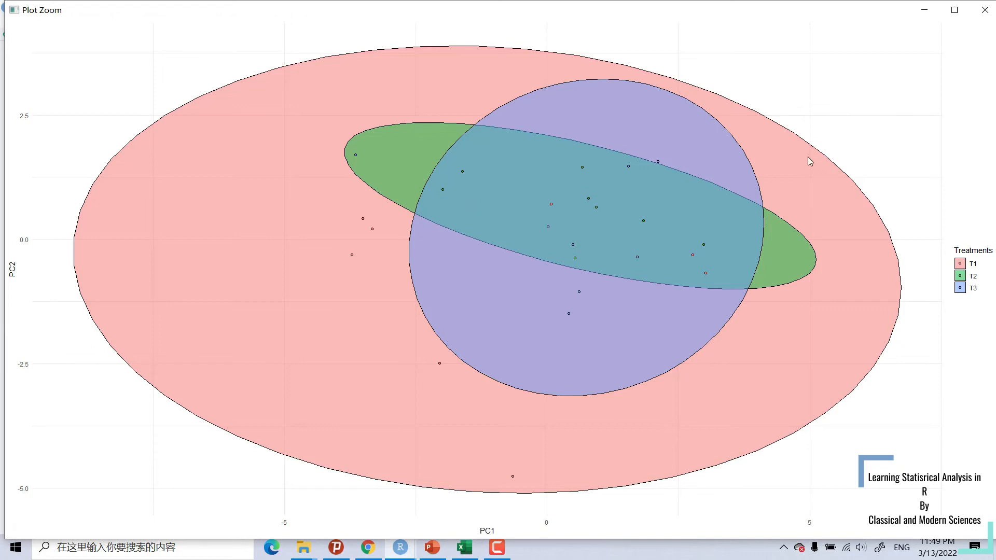
mouse_move(588, 241)
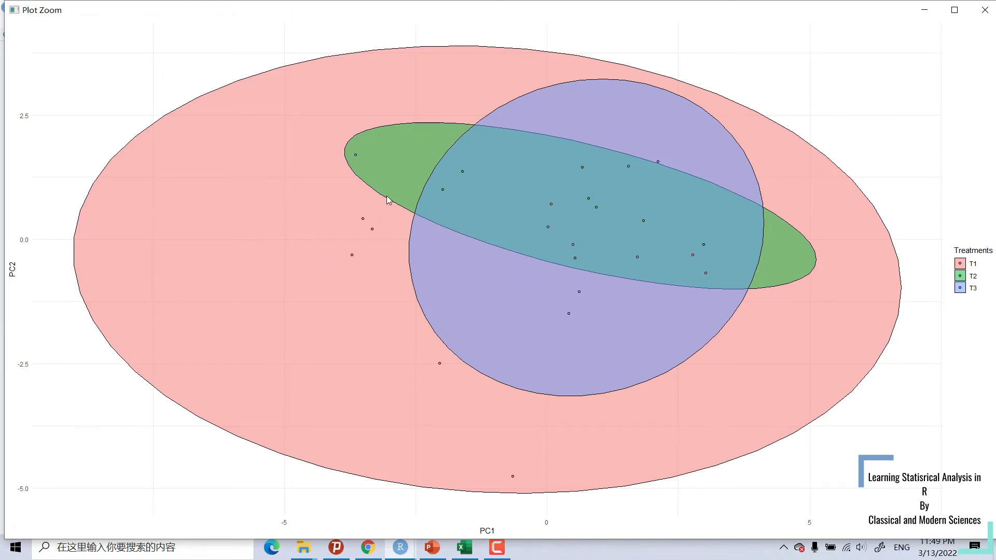
mouse_move(393, 187)
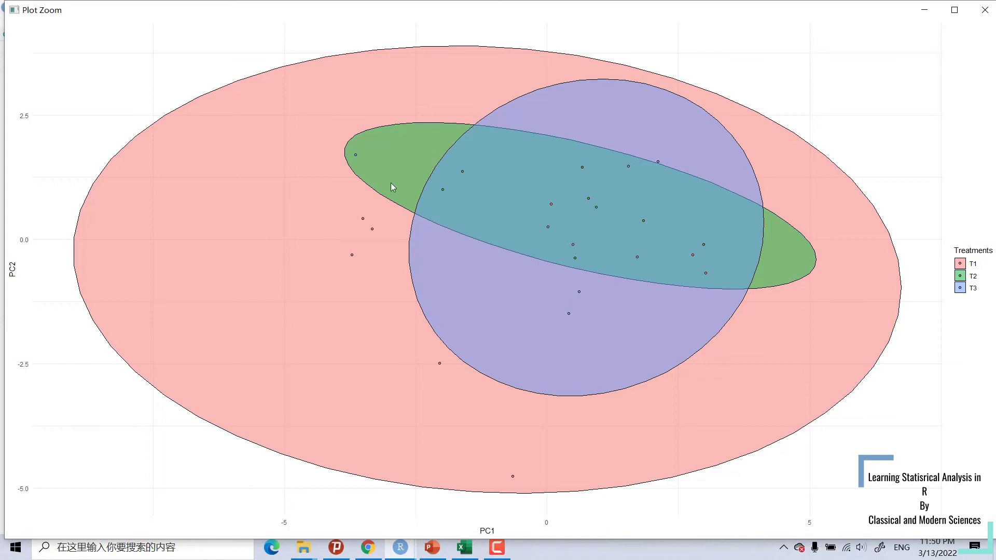
mouse_move(518, 305)
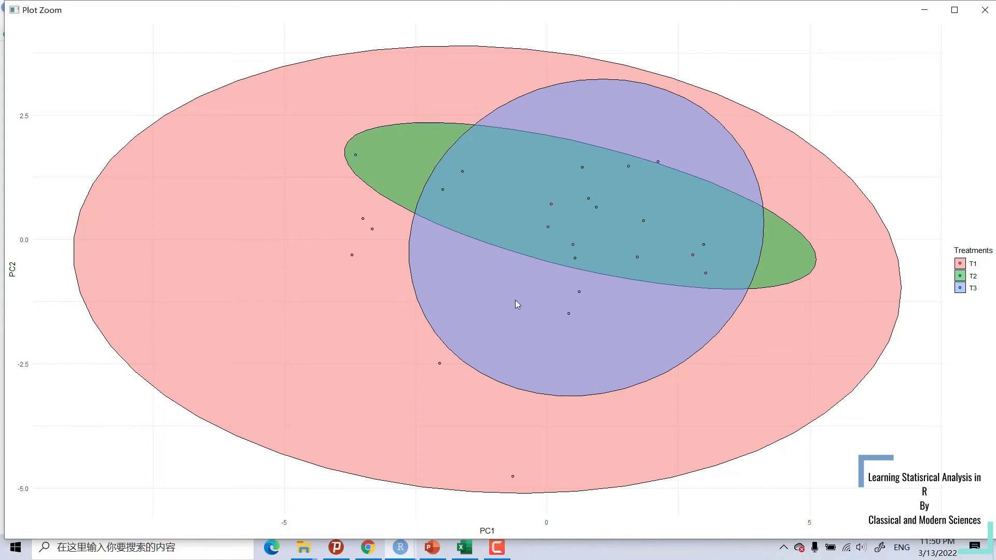
mouse_move(513, 300)
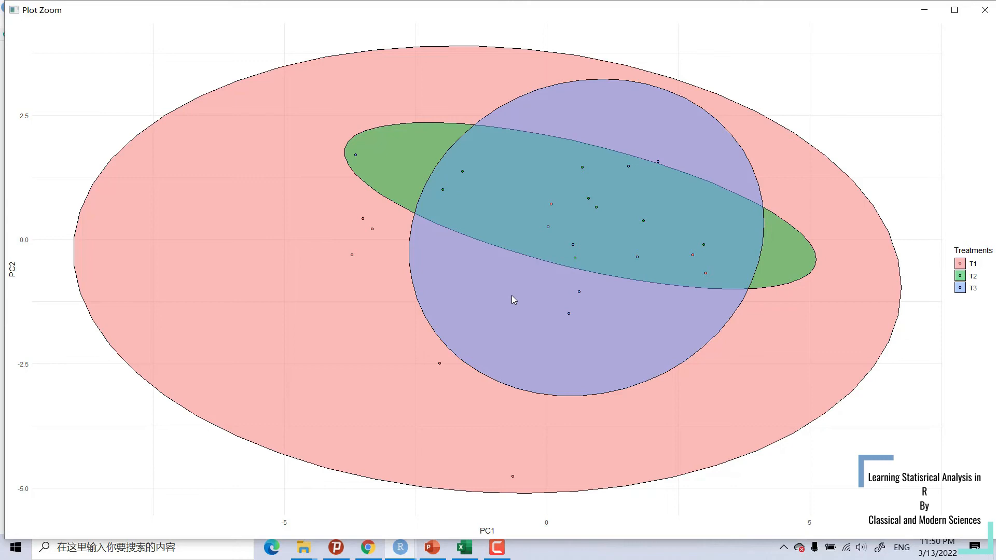
mouse_move(375, 269)
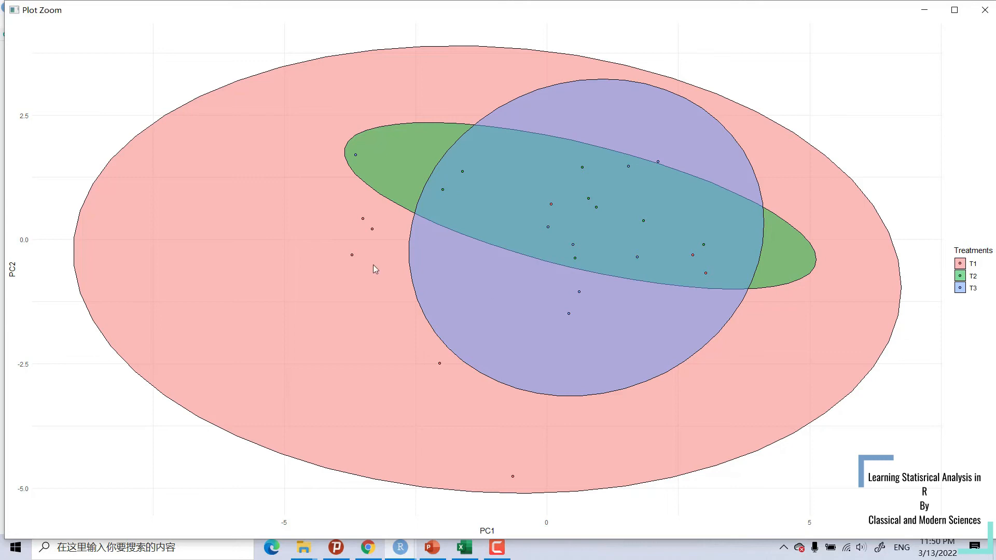
mouse_move(374, 278)
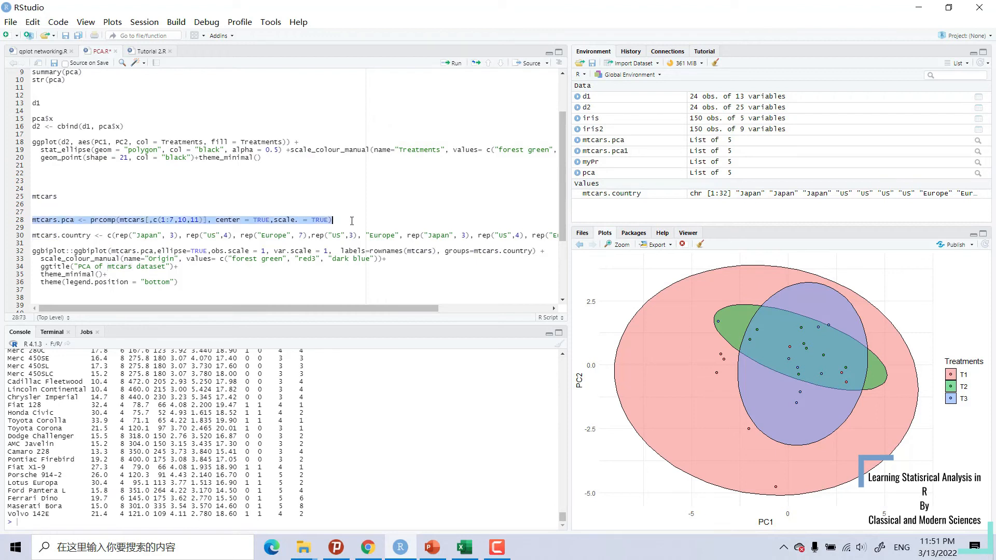
Step: Run the scaled mtcars PCA and select the mtcars.country line
left_click(452, 62)
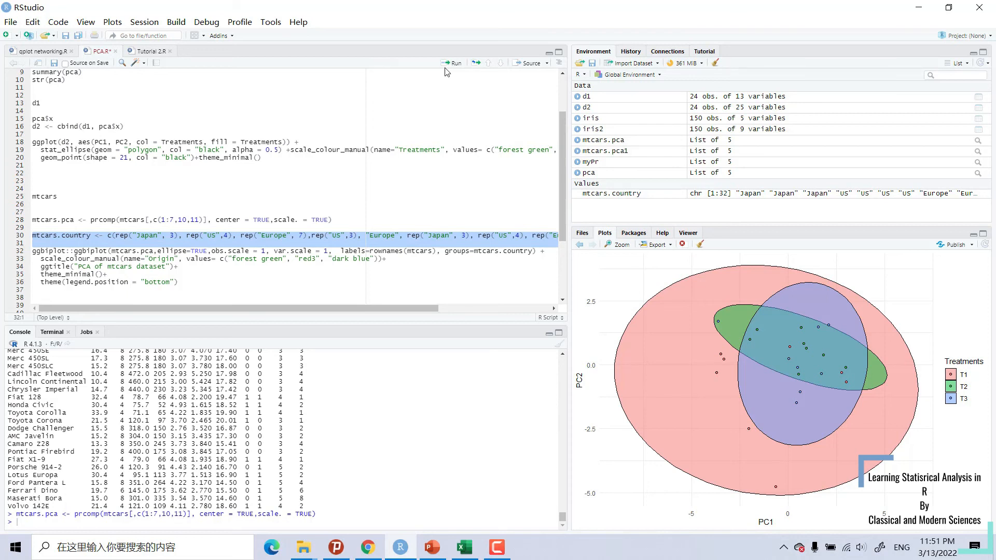
mouse_move(455, 88)
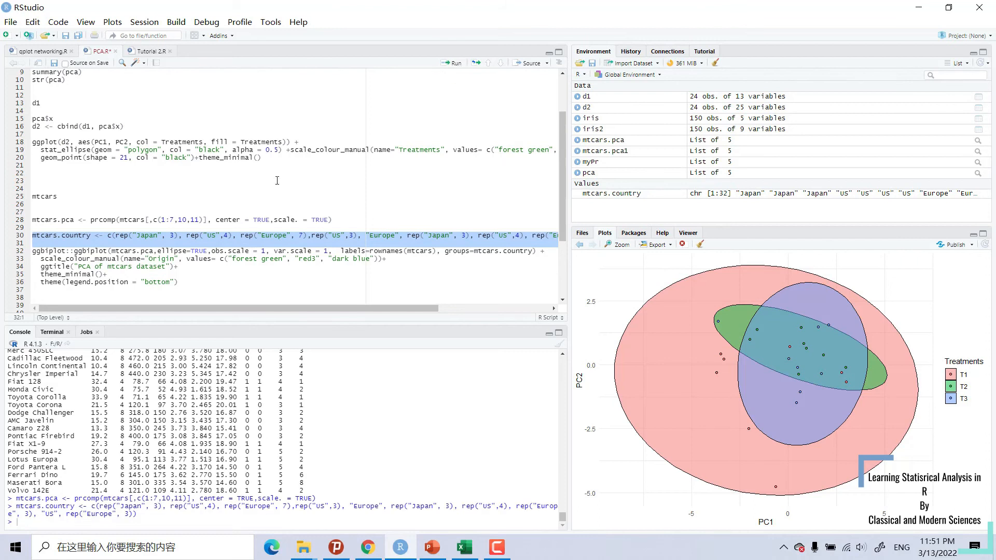
left_click(38, 250)
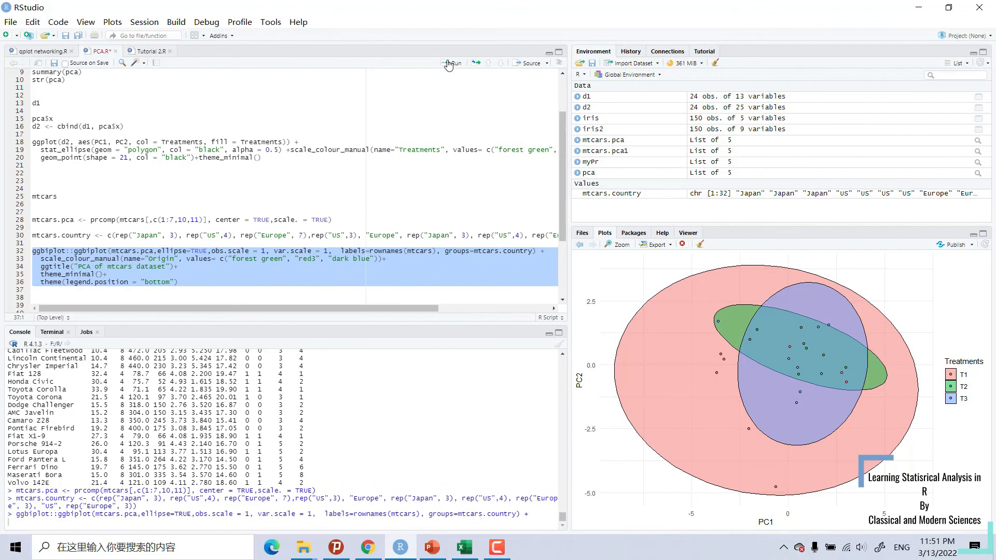
Step: Draw the mtcars ggbiplot with Europe, Japan and US ellipses, then zoom it
left_click(451, 63)
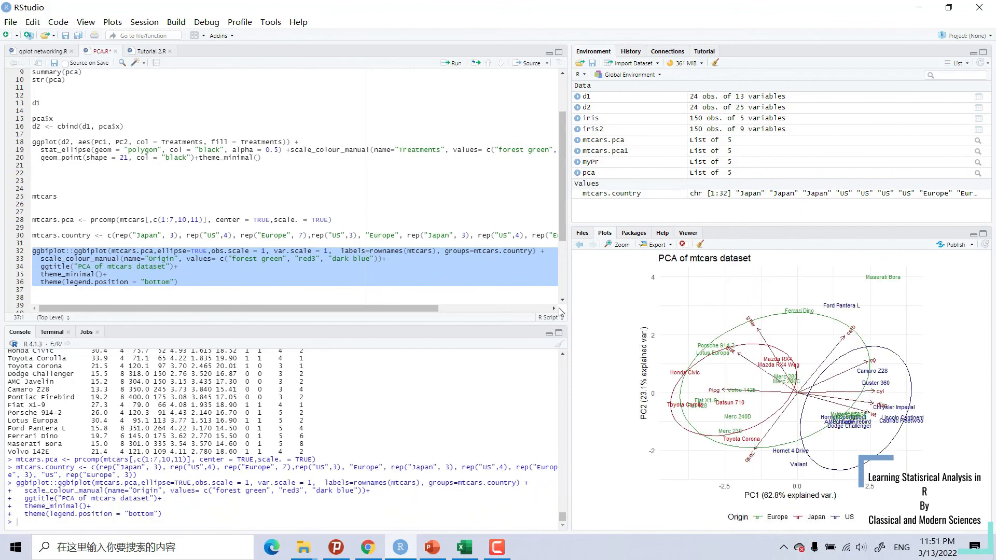
left_click(620, 245)
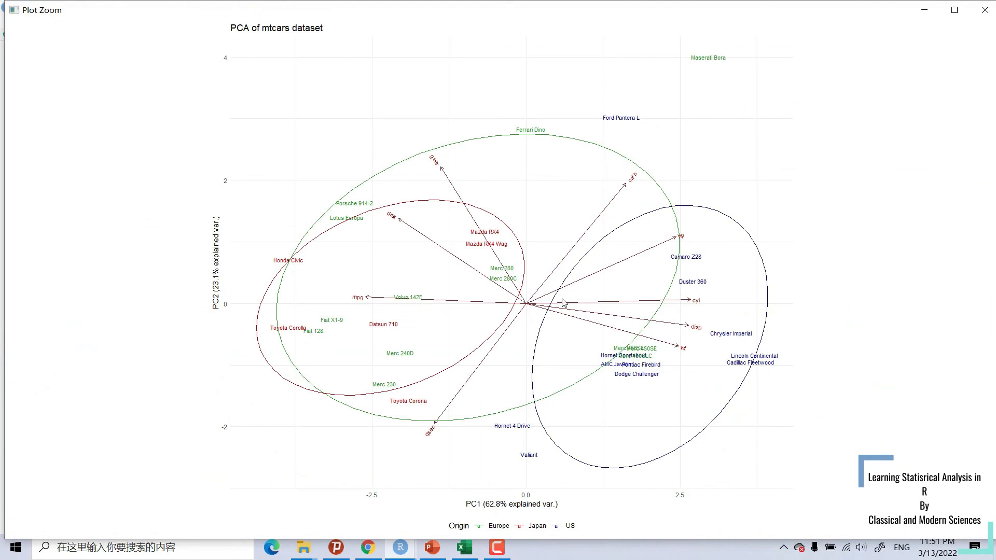
mouse_move(498, 348)
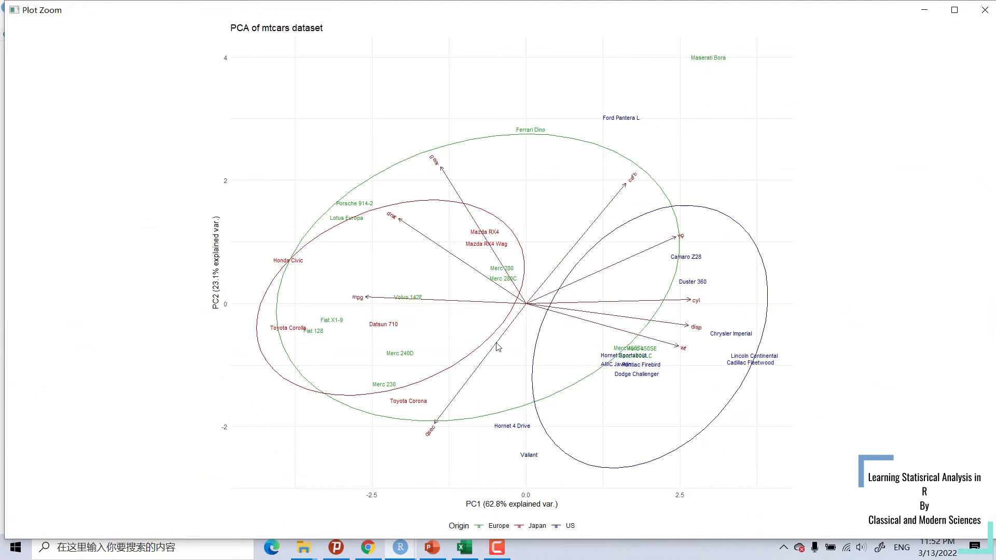
mouse_move(615, 349)
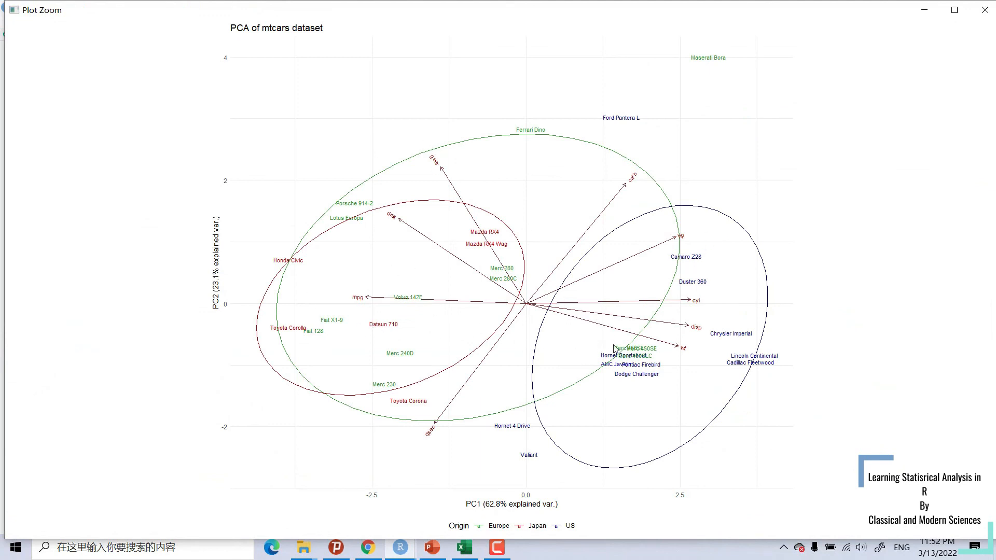
mouse_move(429, 302)
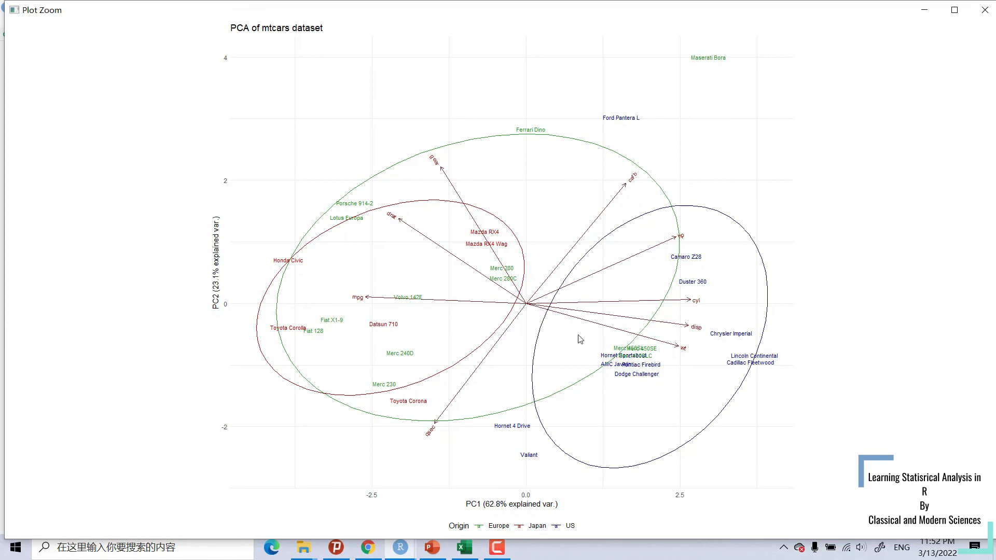
mouse_move(383, 272)
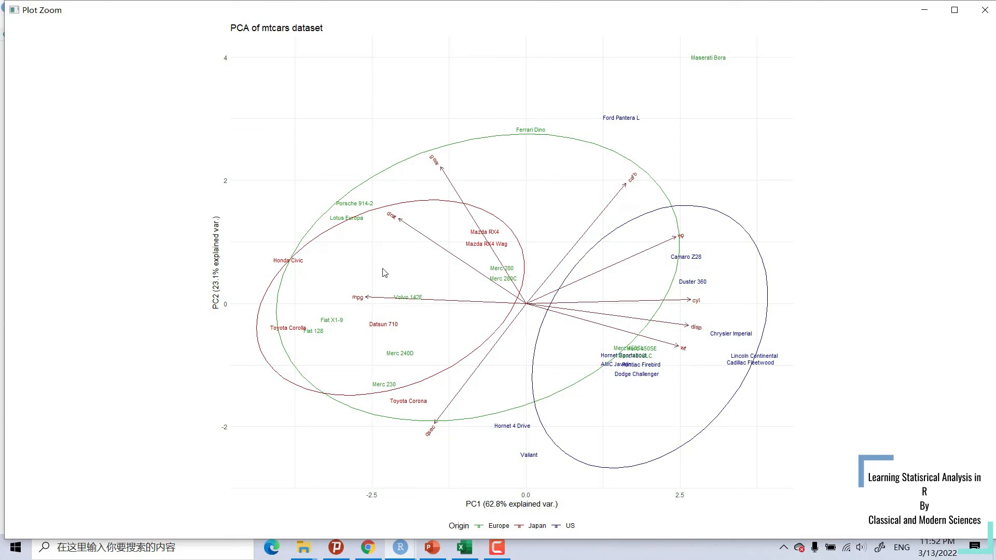
mouse_move(465, 303)
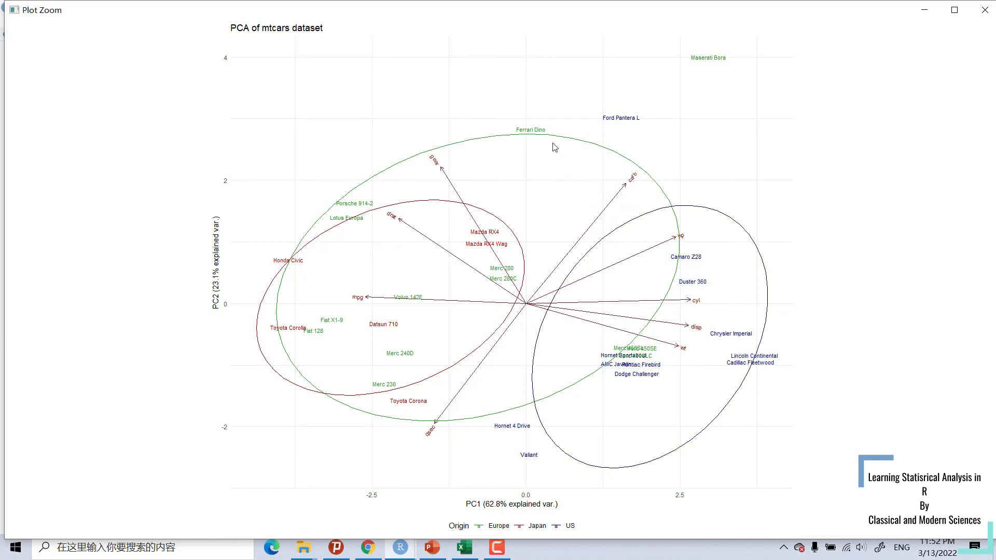
mouse_move(401, 320)
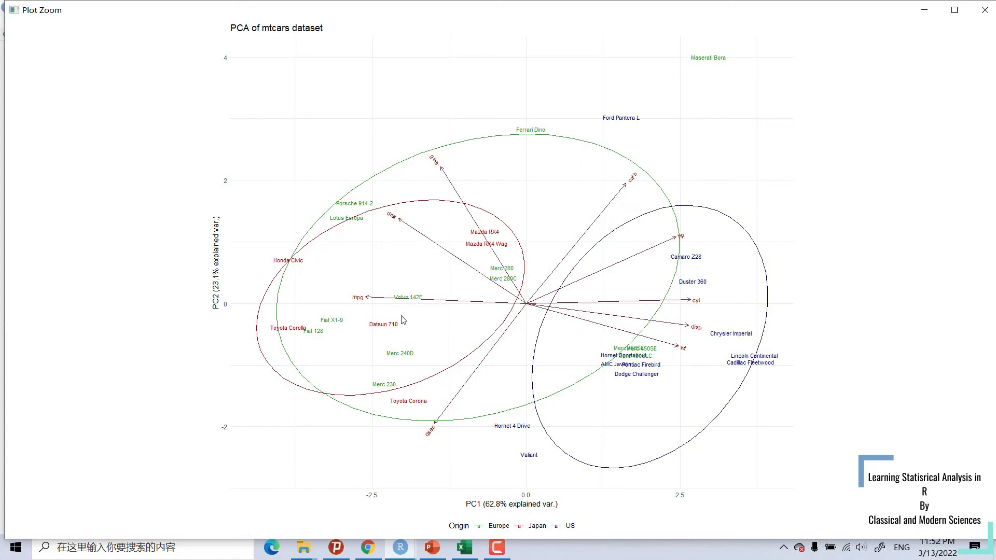